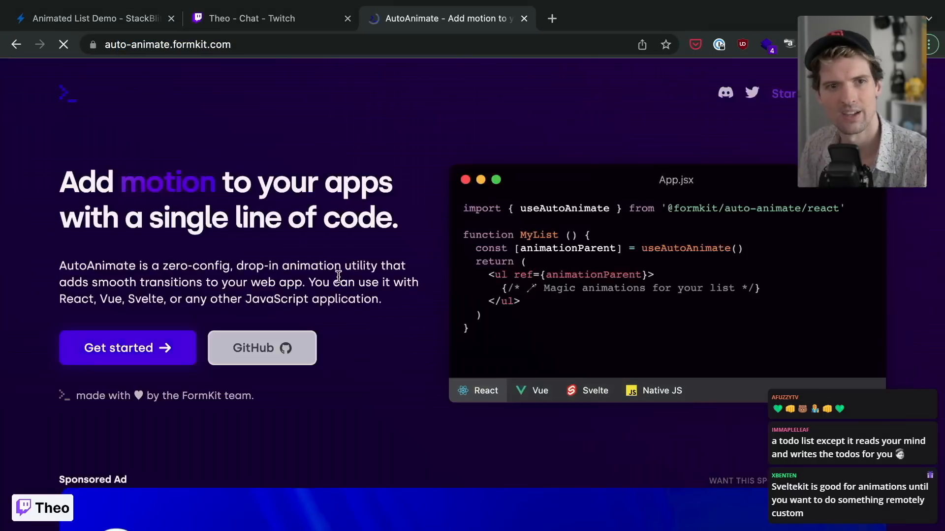
- Switch to the AutoAnimate tab showing the one-line React hook example
click(91, 18)
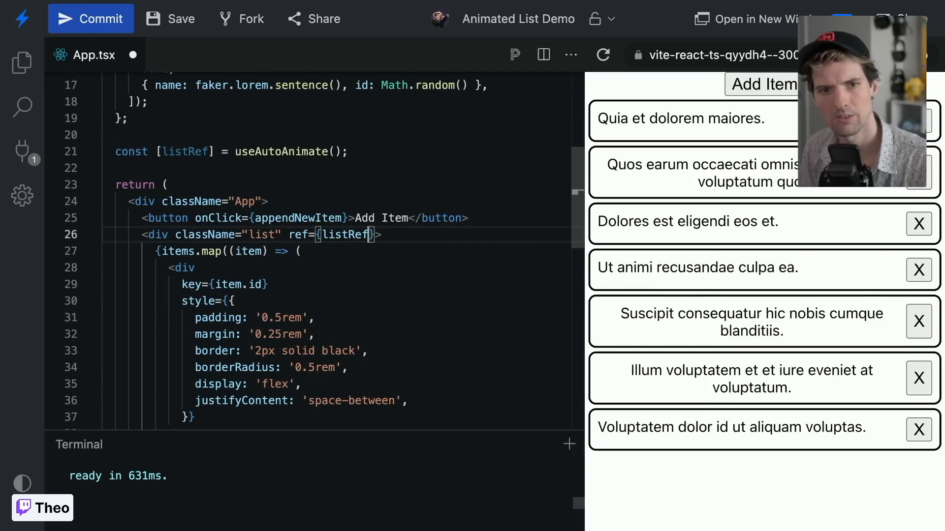
- Return to the StackBlitz tab to wire listRef onto the list div in App.tsx
click(430, 18)
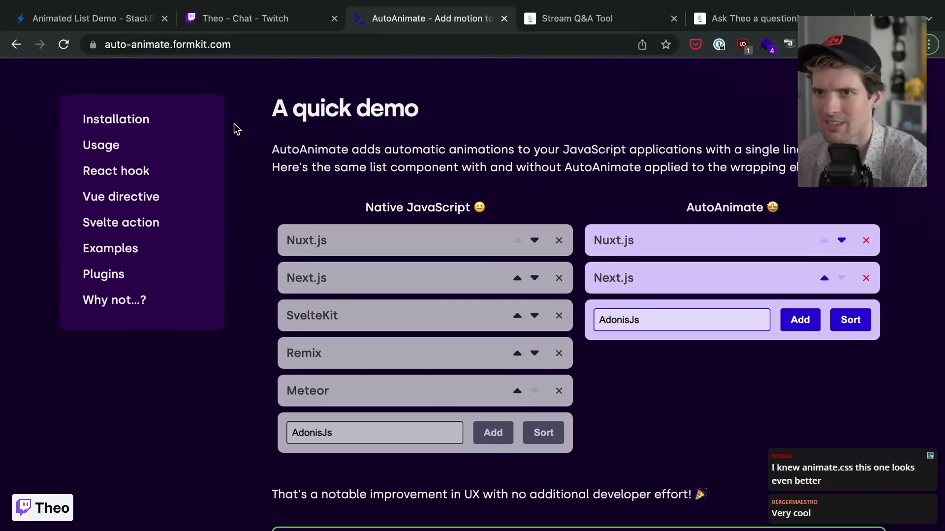
- Switch back to the AutoAnimate tab with the trimmed demo list (Nuxt.js, Next.js)
click(91, 18)
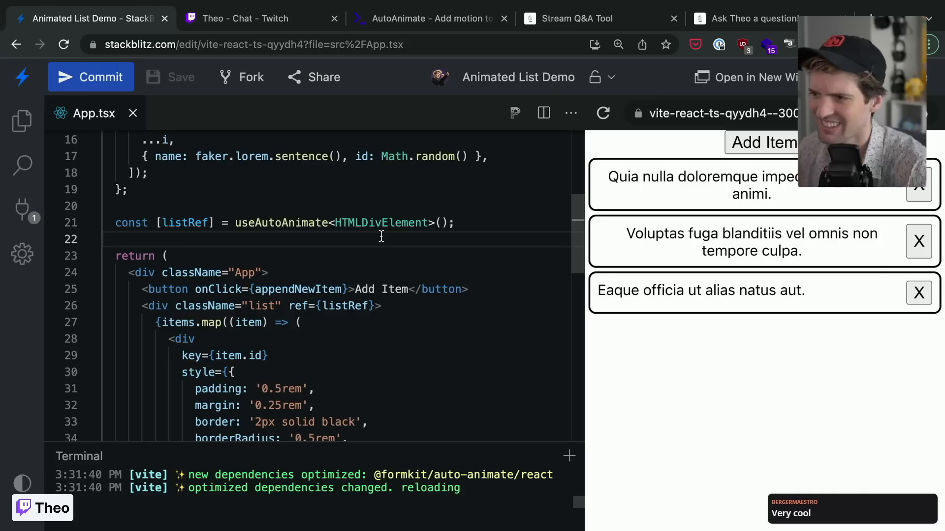